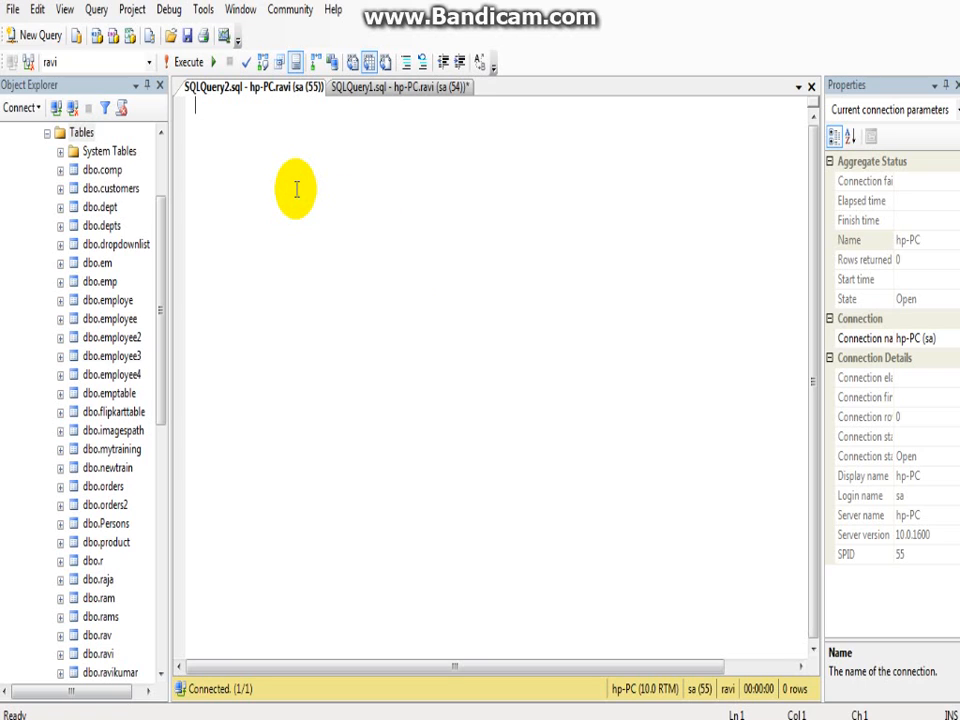
mouse_move(158, 198)
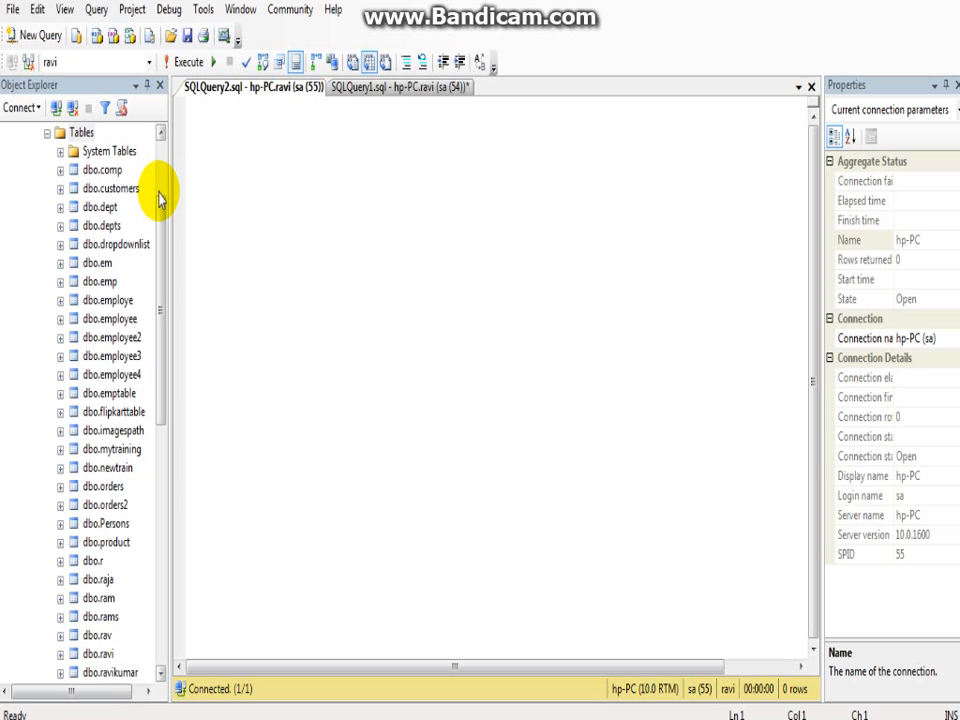
mouse_move(42, 178)
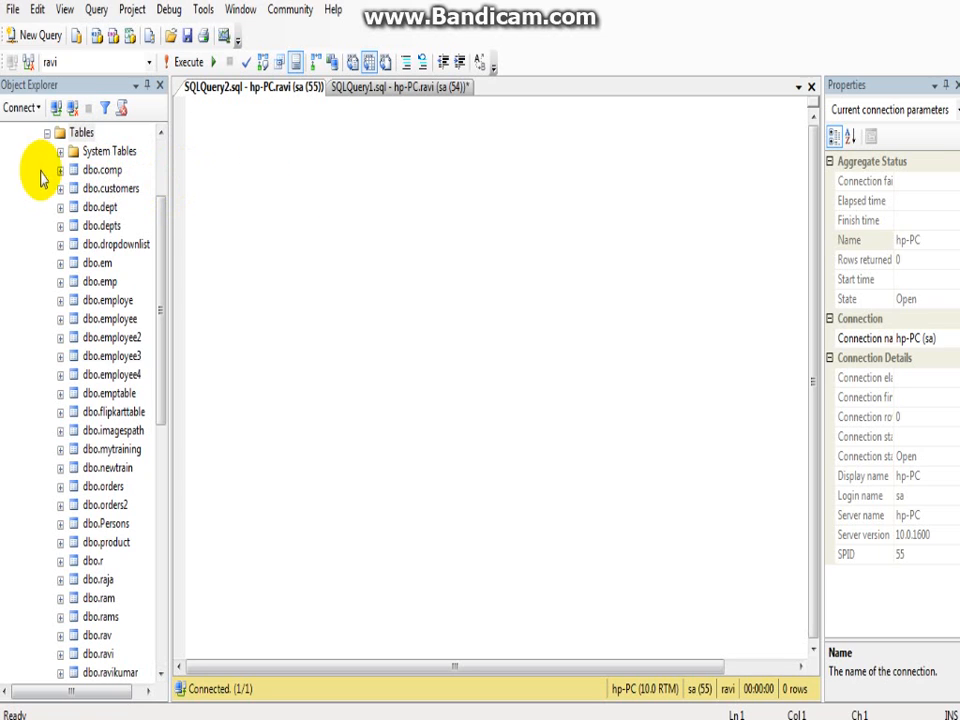
mouse_move(76, 290)
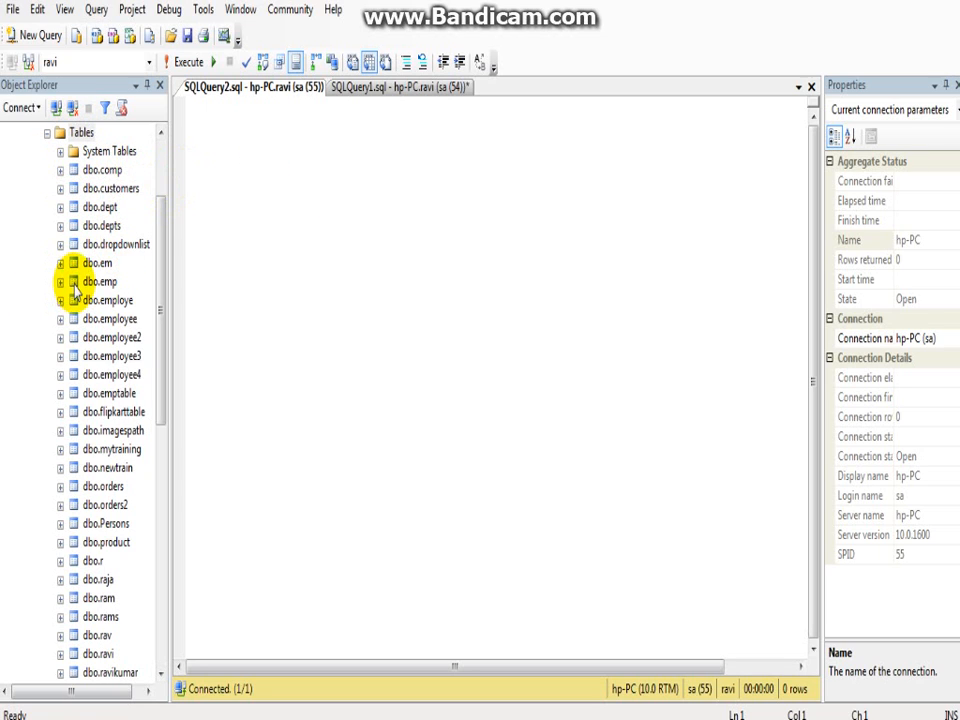
Expand dbo.emp and its Columns folder to show eno, ename and sal.
click(60, 280)
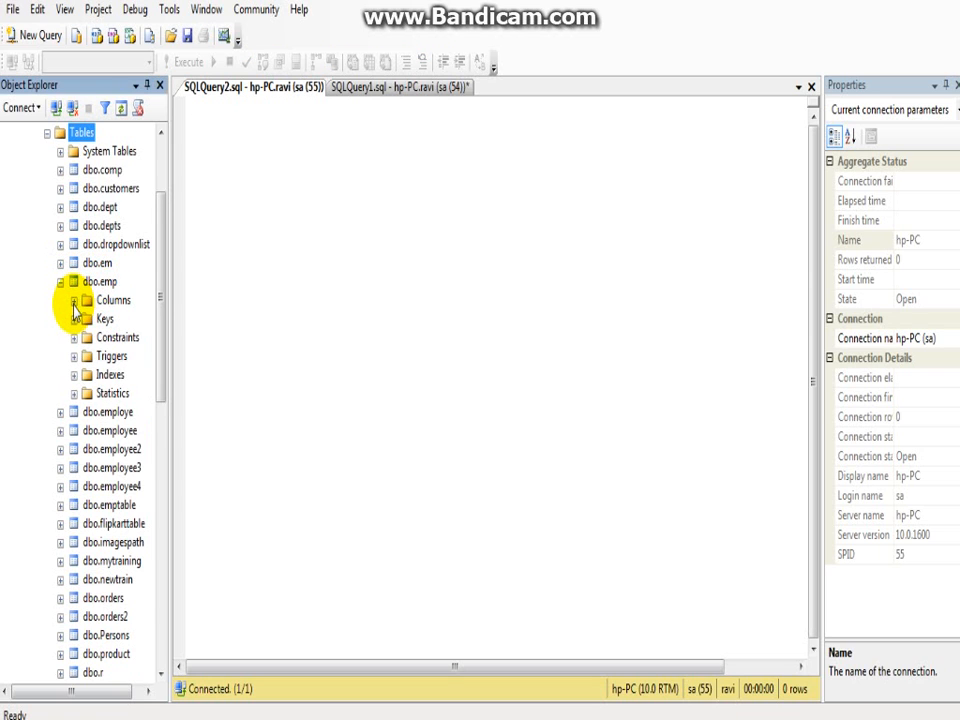
click(76, 300)
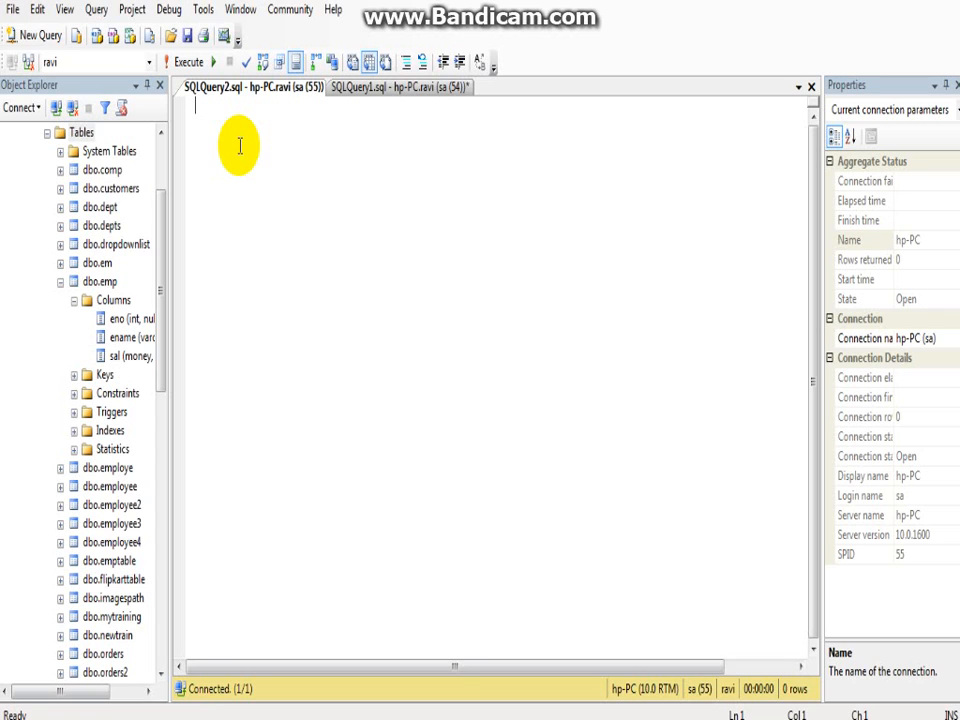
Run sp_rename 'emp','emp2' to rename the emp table to emp2.
text(sp_rena)
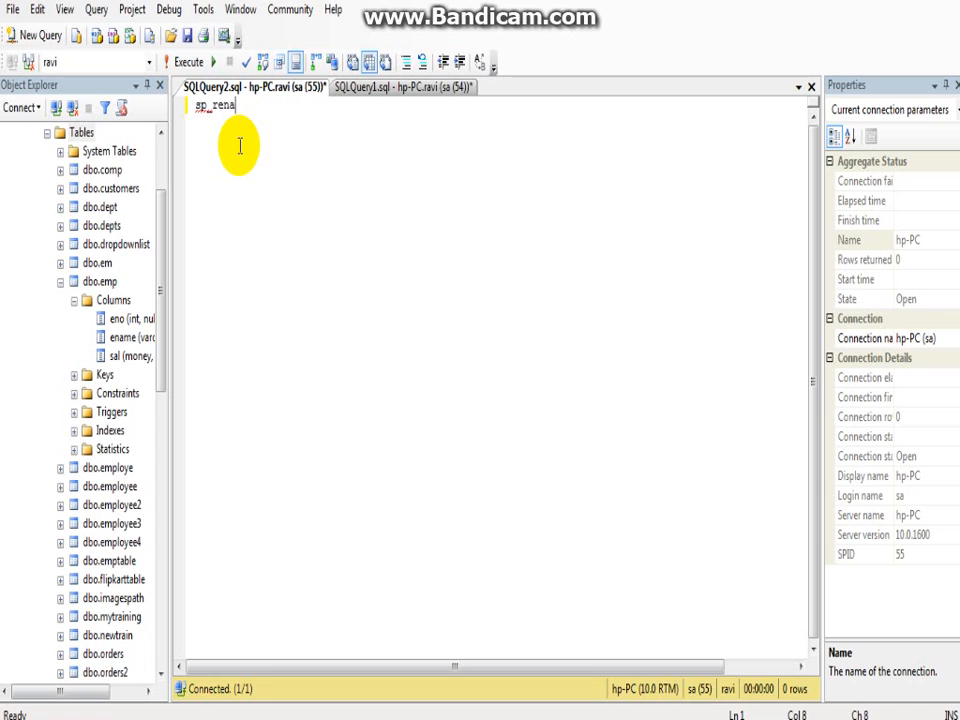
text(me)
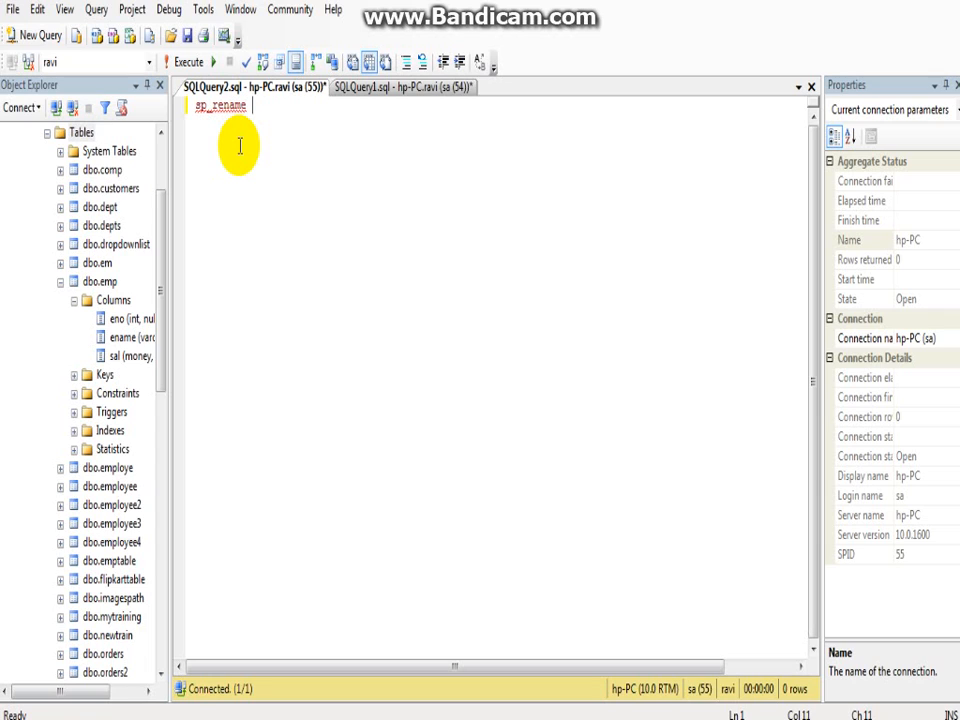
text(')
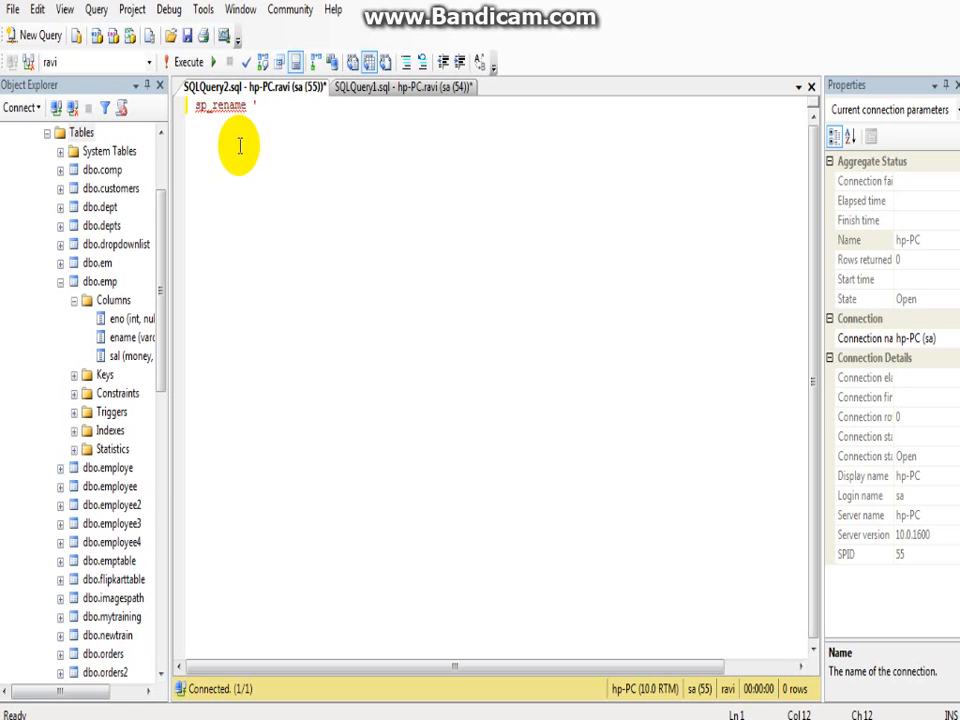
text(e)
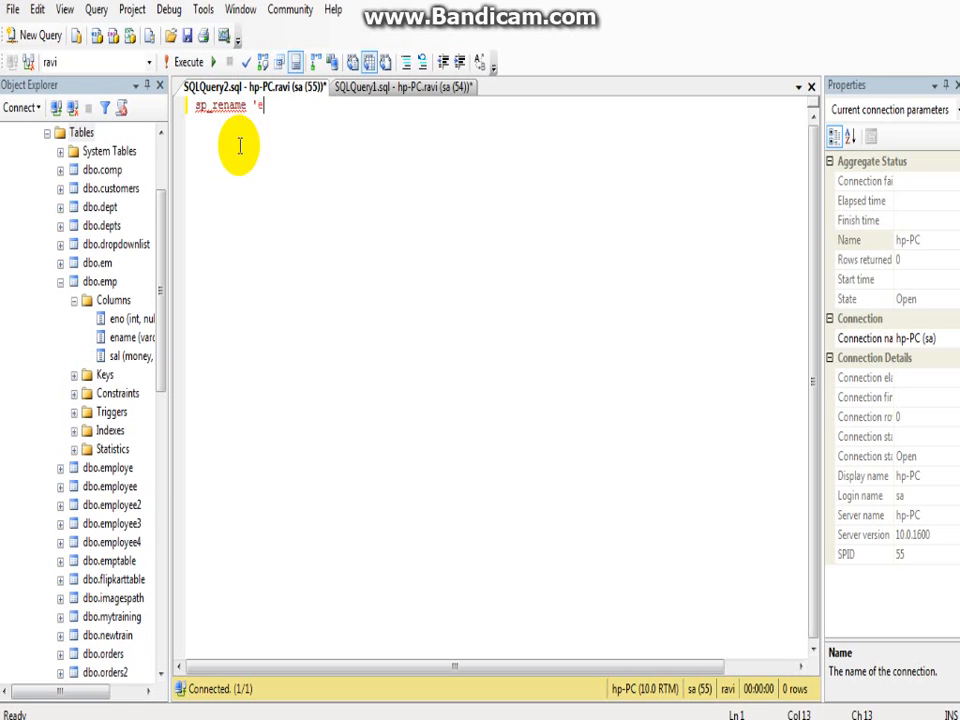
text(mp',)
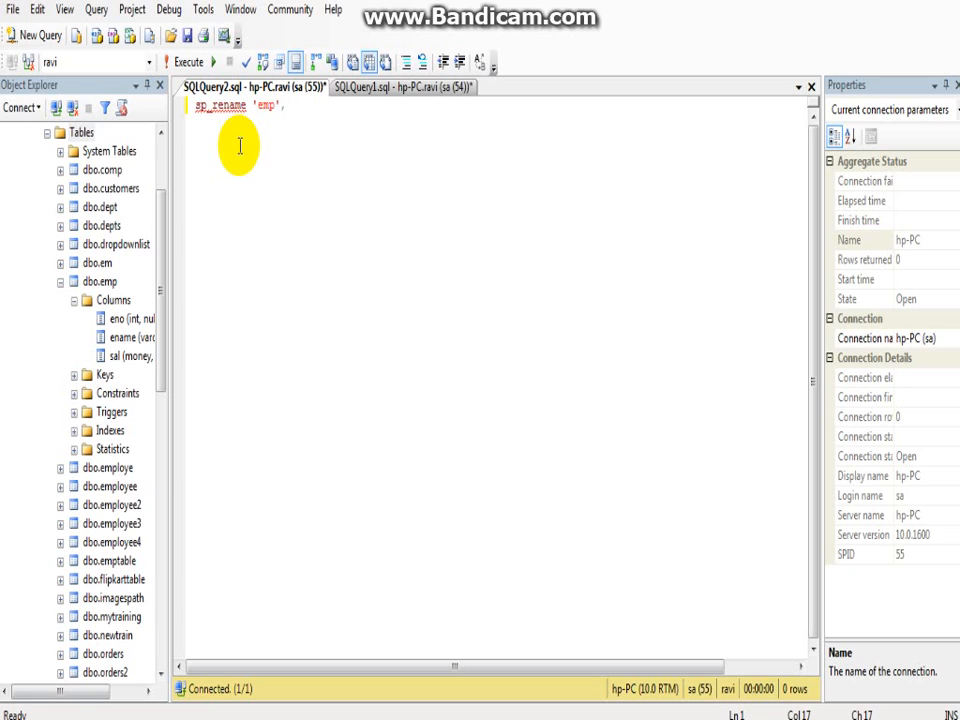
text('emp)
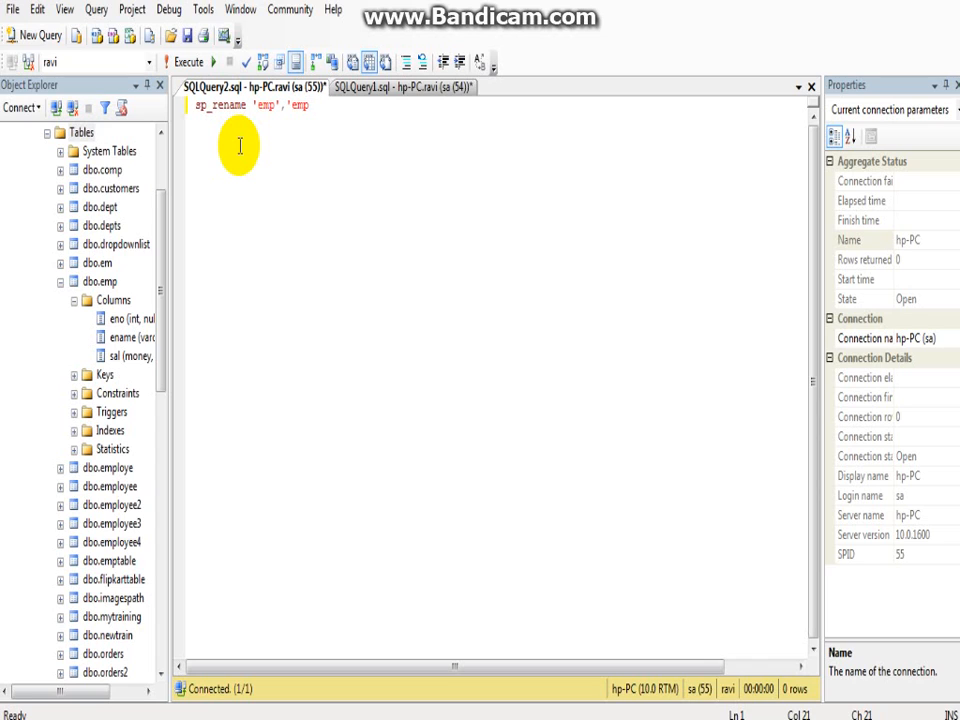
text(2')
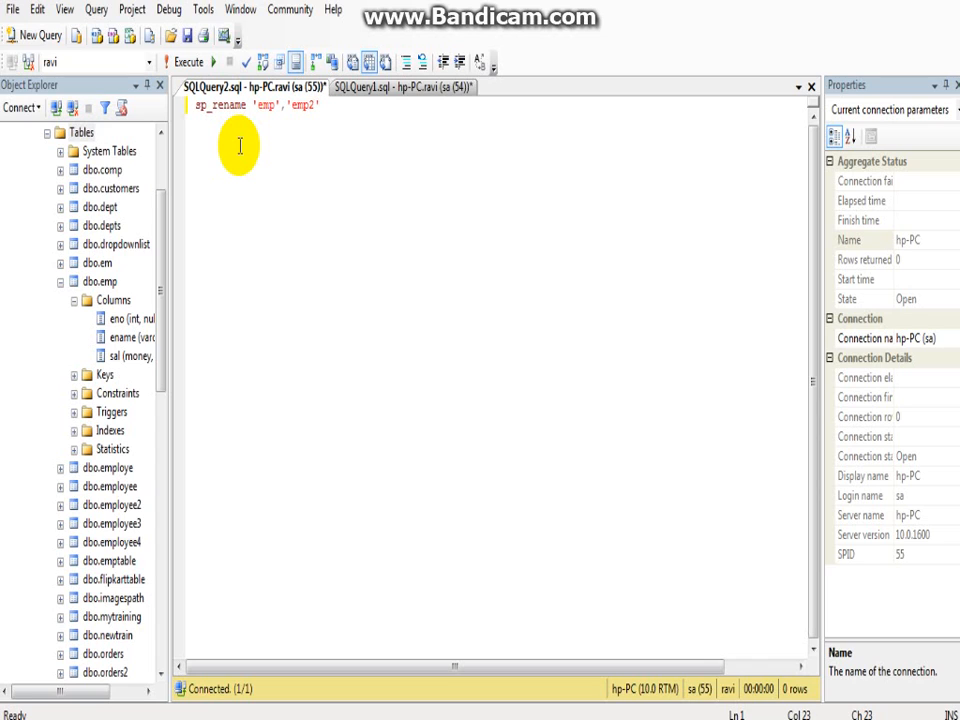
click(188, 62)
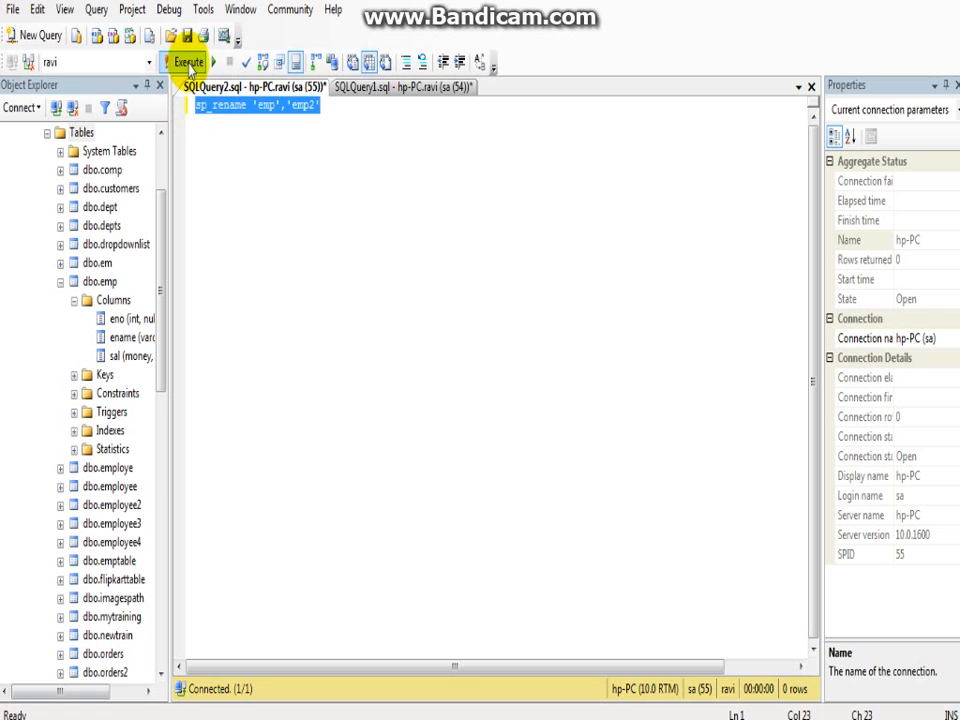
click(188, 62)
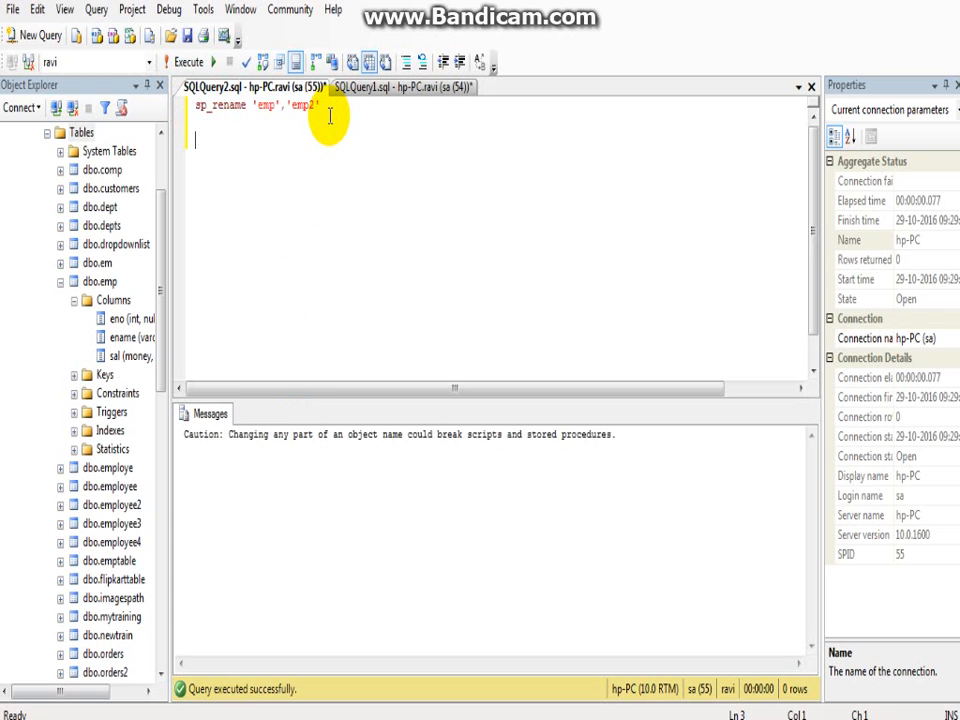
Run select * from emp2, returning four rows of eno, ename and sal.
text(select)
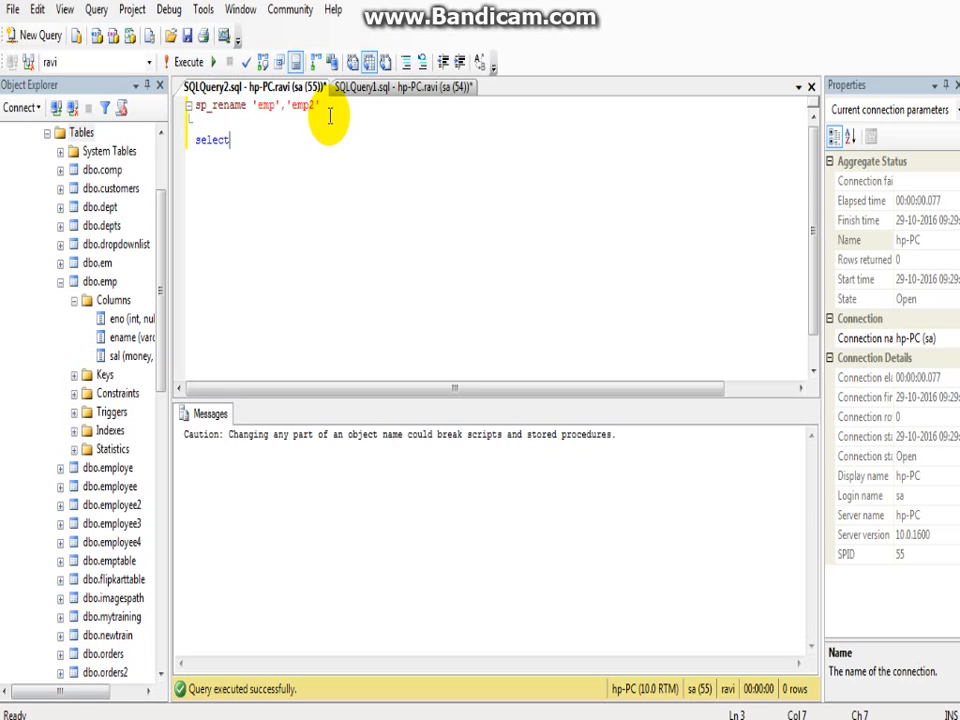
text(*fr)
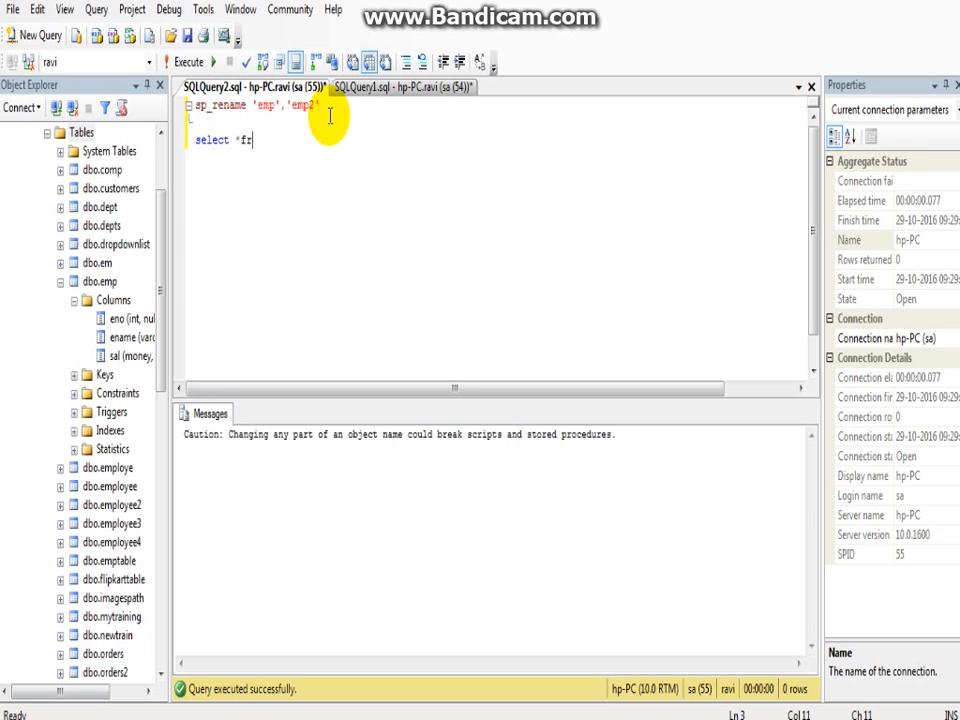
text(om)
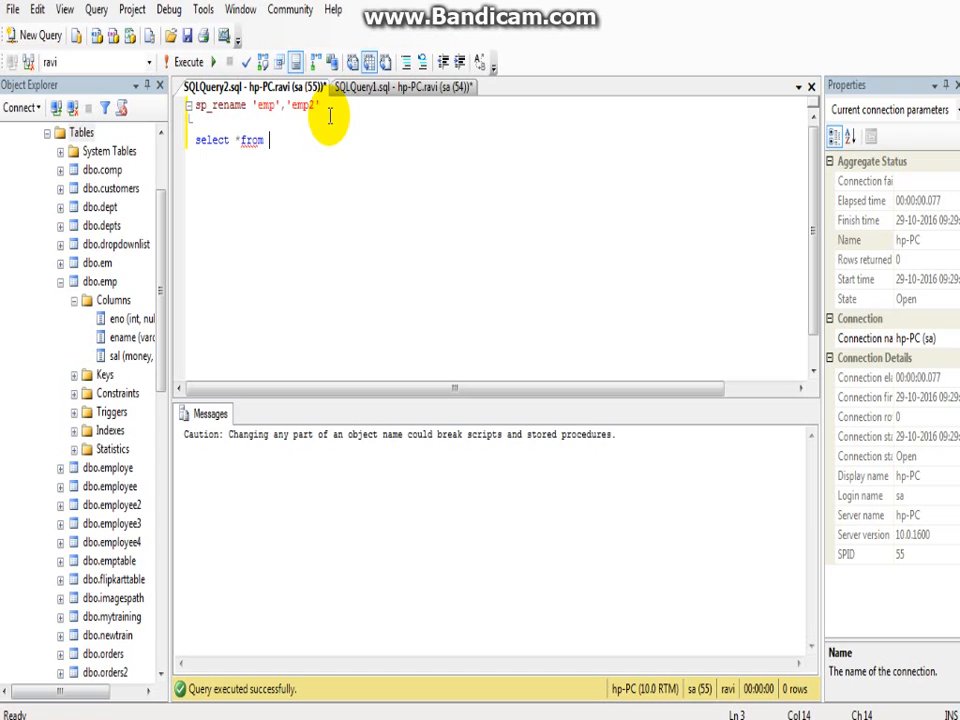
text(em)
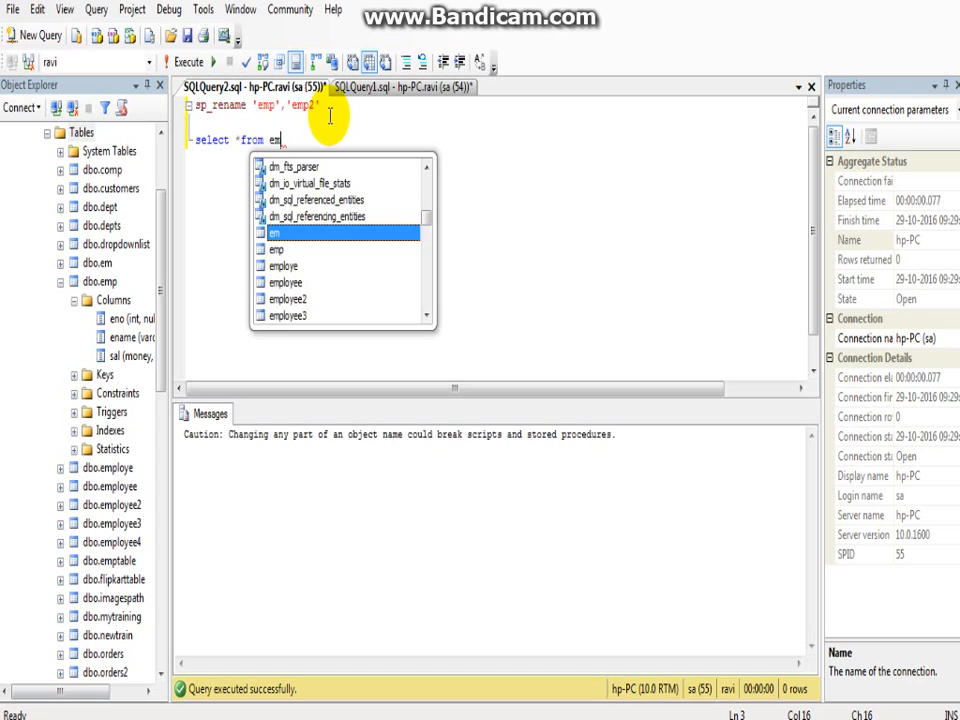
text(2)
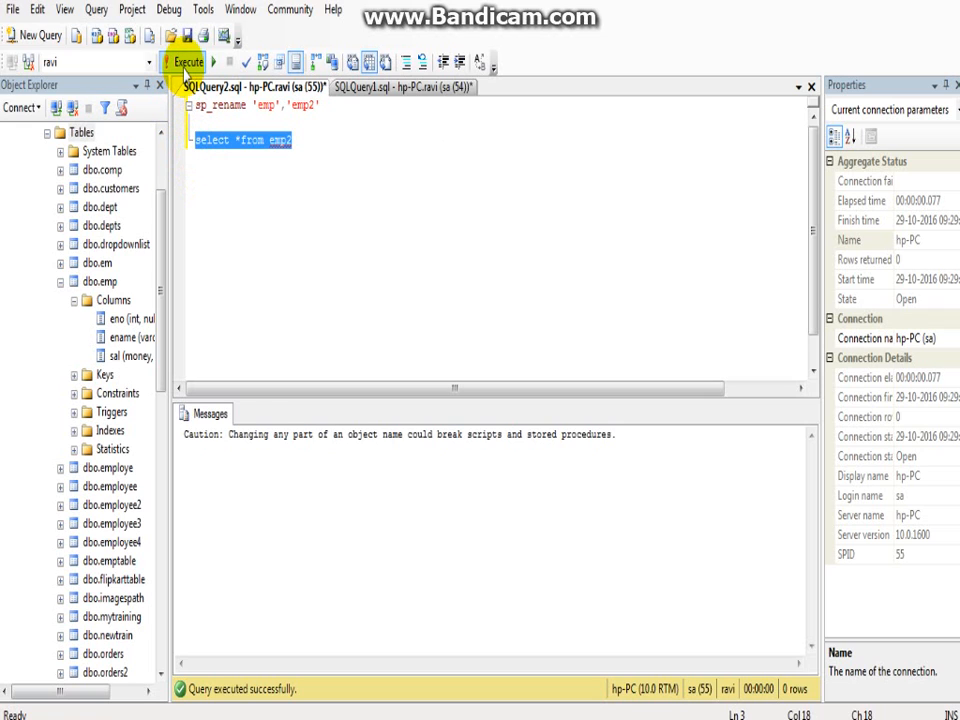
click(188, 62)
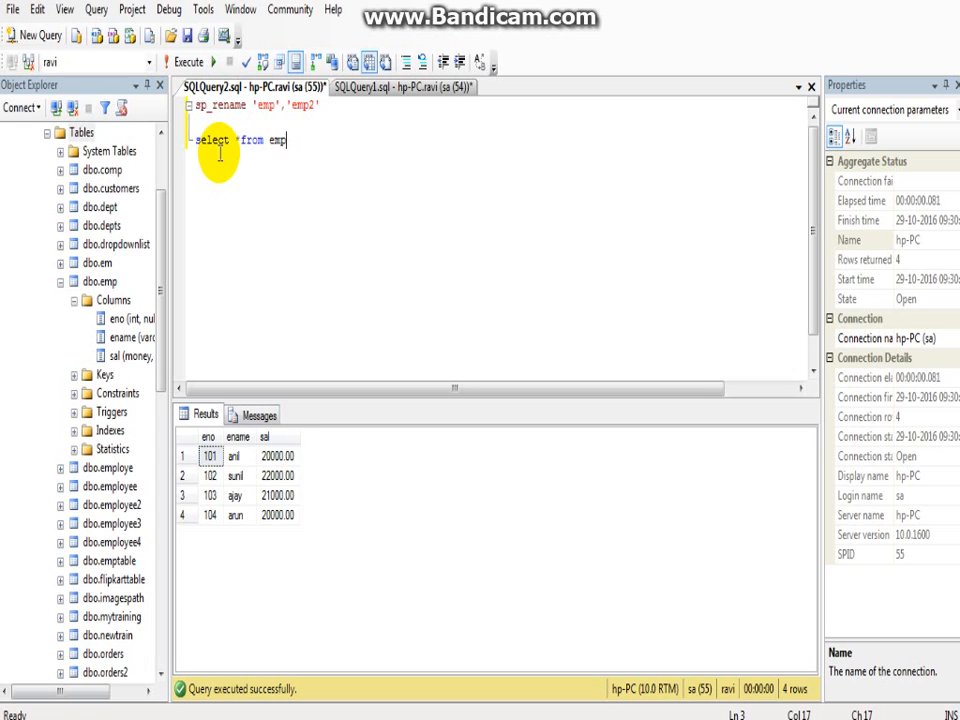
Run select * from emp, which fails with Invalid object name 'emp'.
click(190, 62)
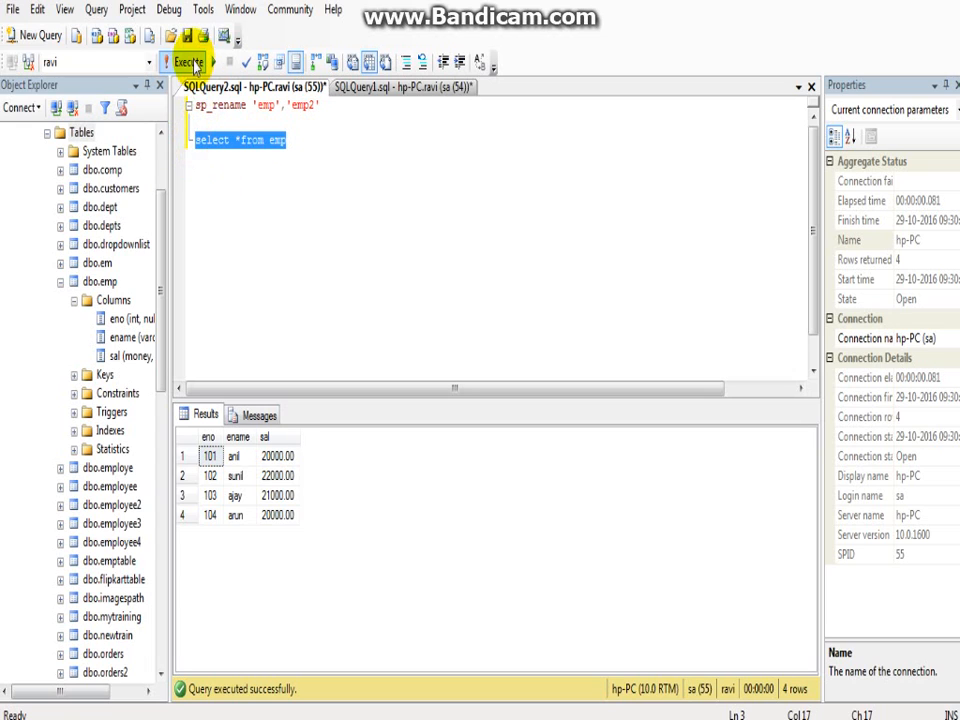
click(188, 60)
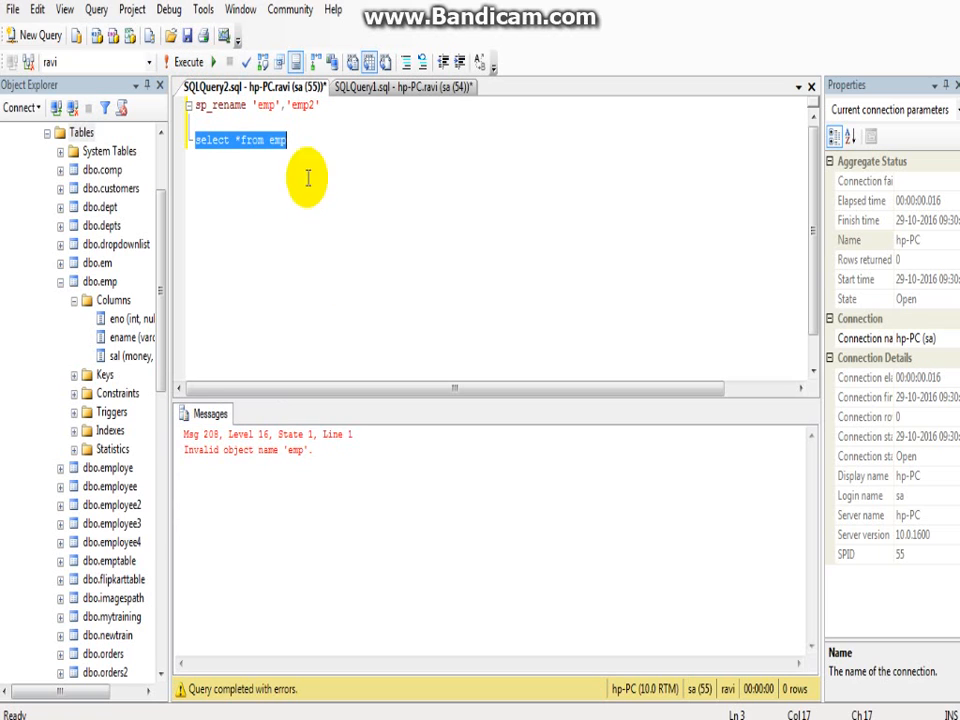